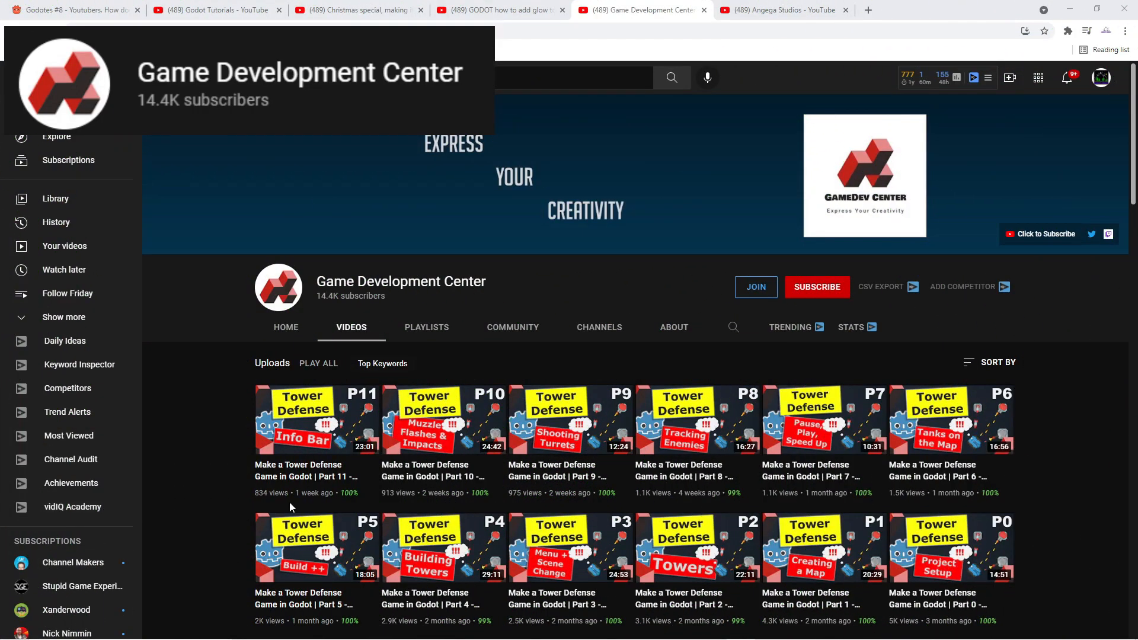
Step: Play Game Development Center's Tower Defense Part 8 - Tracking Enemies video in full screen
{"action": "left_click", "coordinate": [685, 420]}
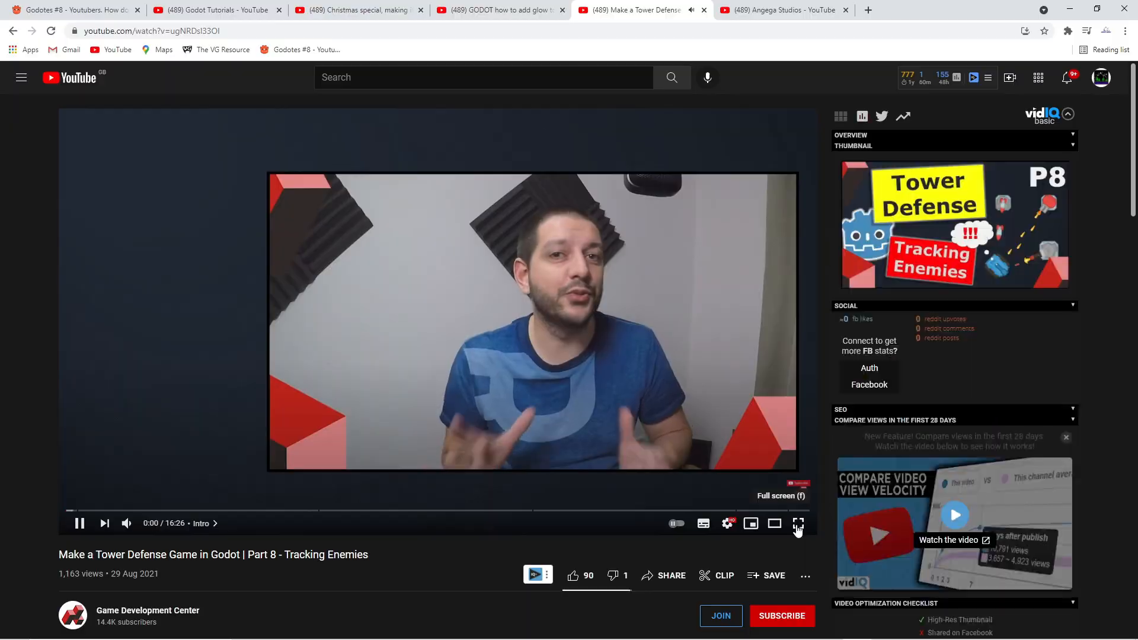
{"action": "left_click", "coordinate": [798, 523]}
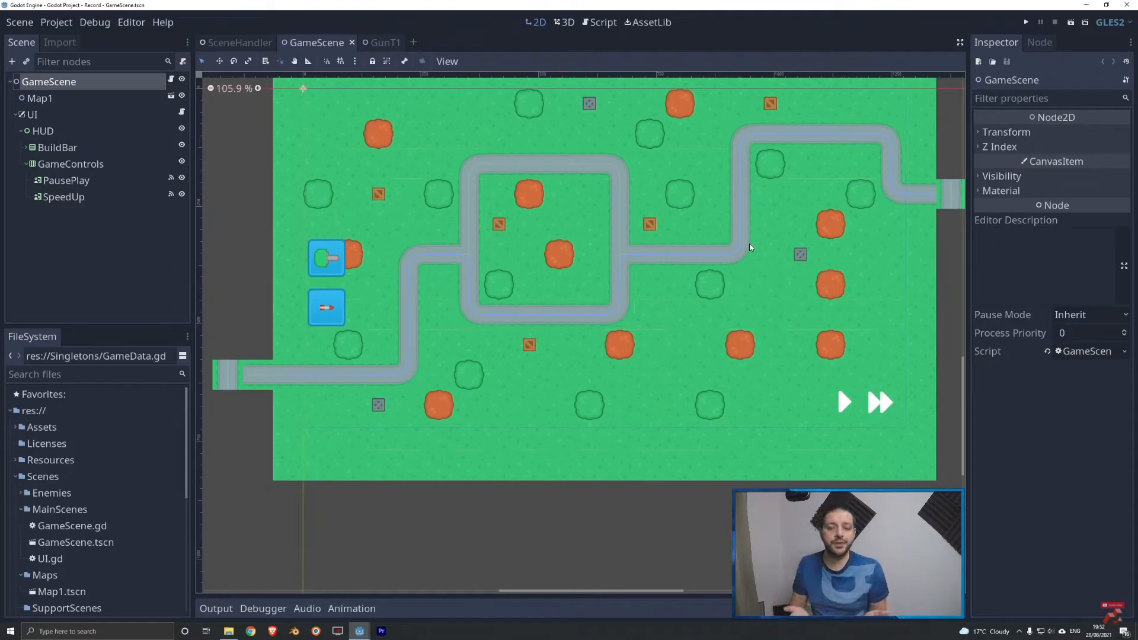
{"action": "mouse_move", "coordinate": [749, 202]}
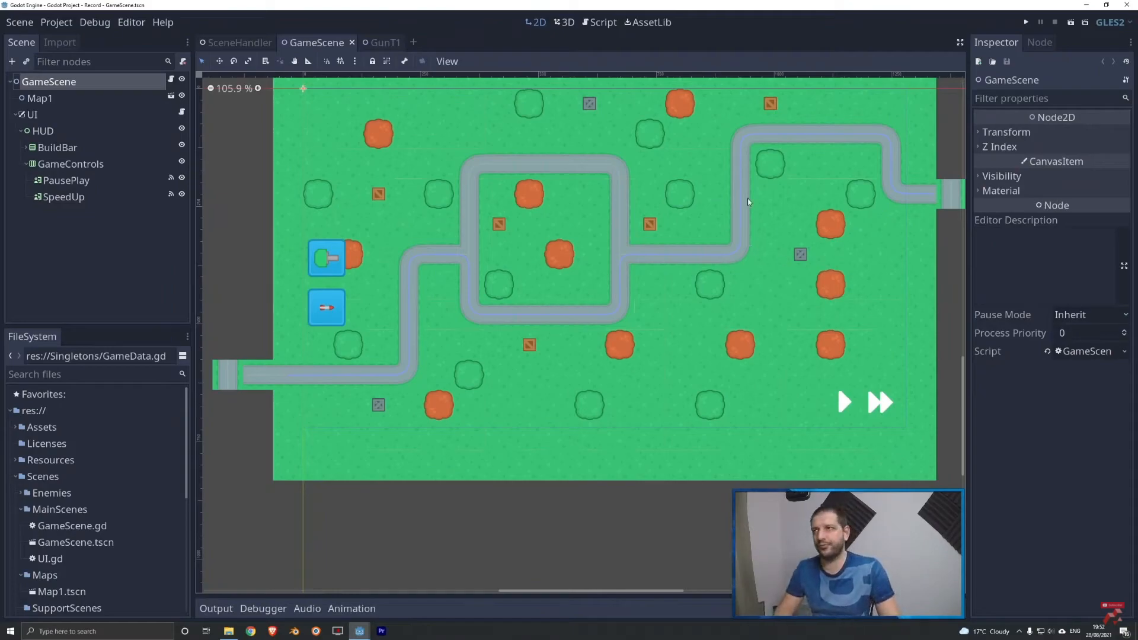
Step: Skip forward along the progress bar until the Game Loop Ep 10 video is playing at 5:27
{"action": "left_click", "coordinate": [384, 43]}
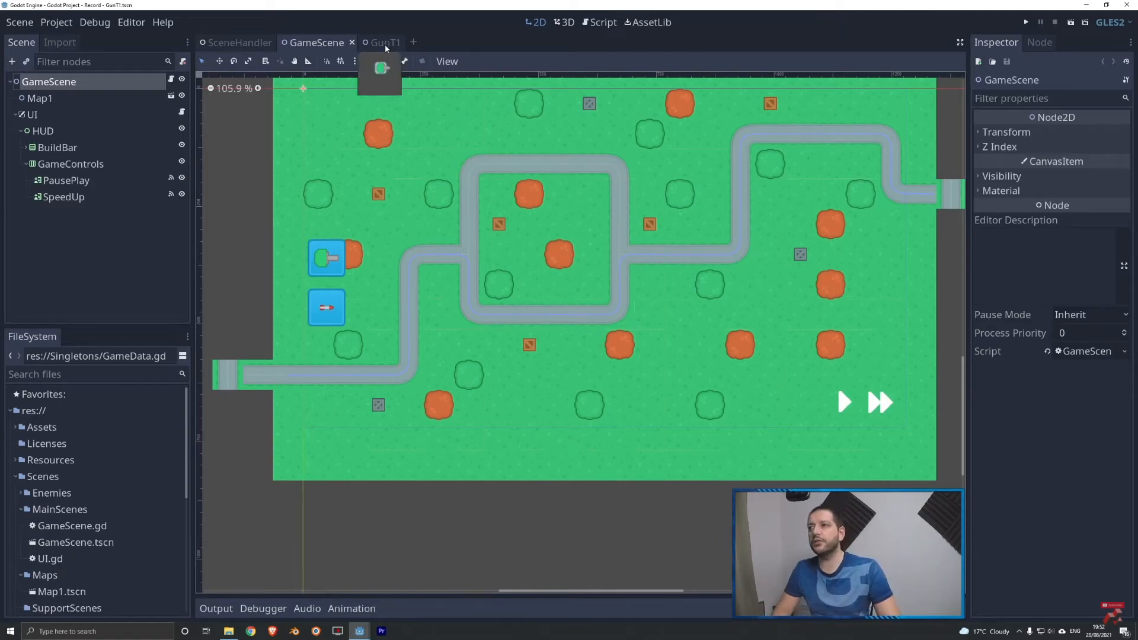
{"action": "left_click", "coordinate": [383, 43]}
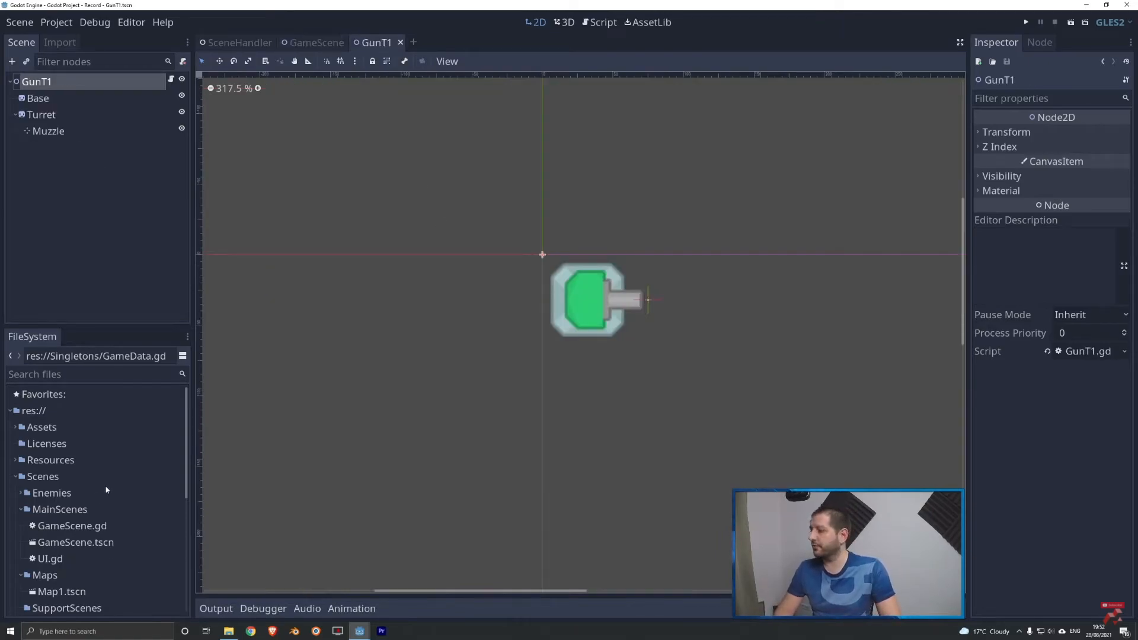
{"action": "scroll", "scroll_direction": "down", "scroll_amount": 3}
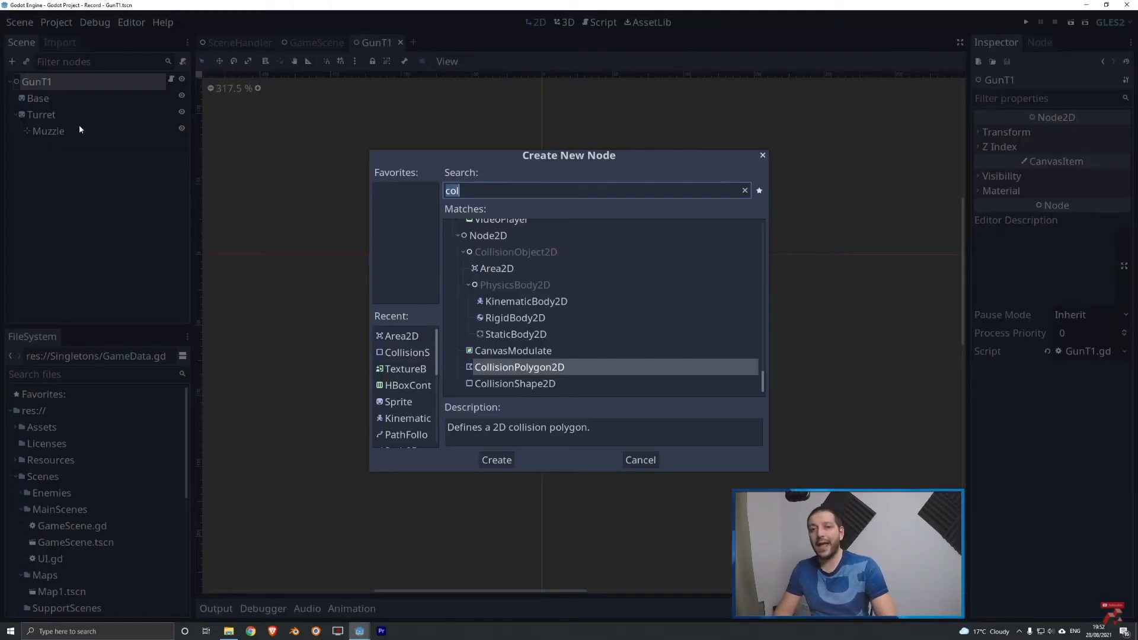
{"action": "right_click", "coordinate": [43, 147]}
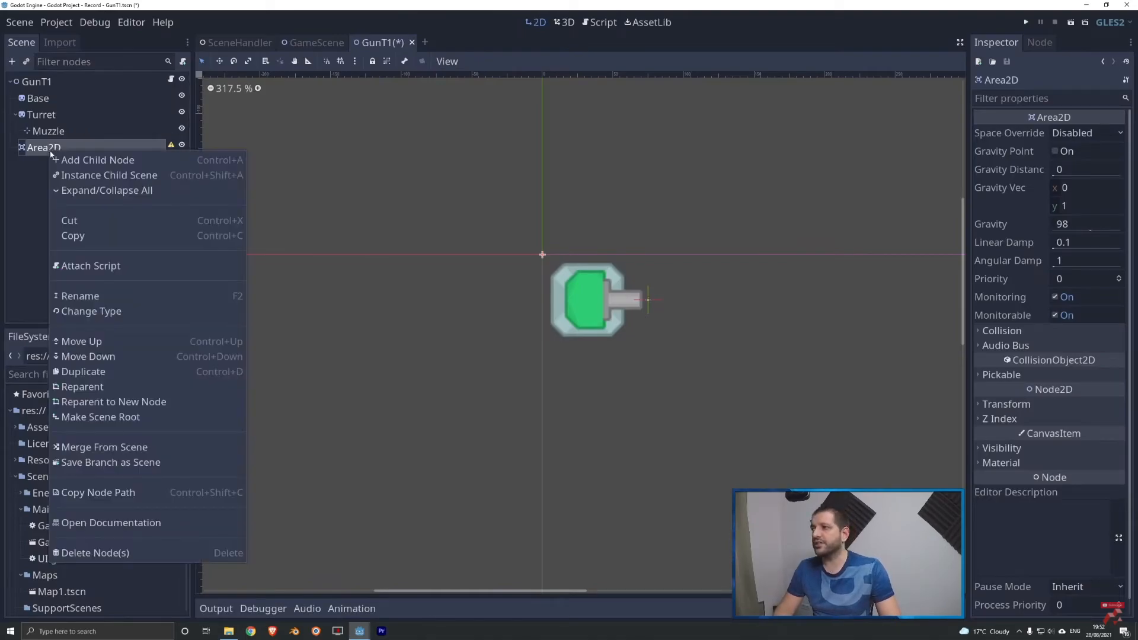
{"action": "left_click", "coordinate": [98, 160]}
{"action": "type", "text": "col"}
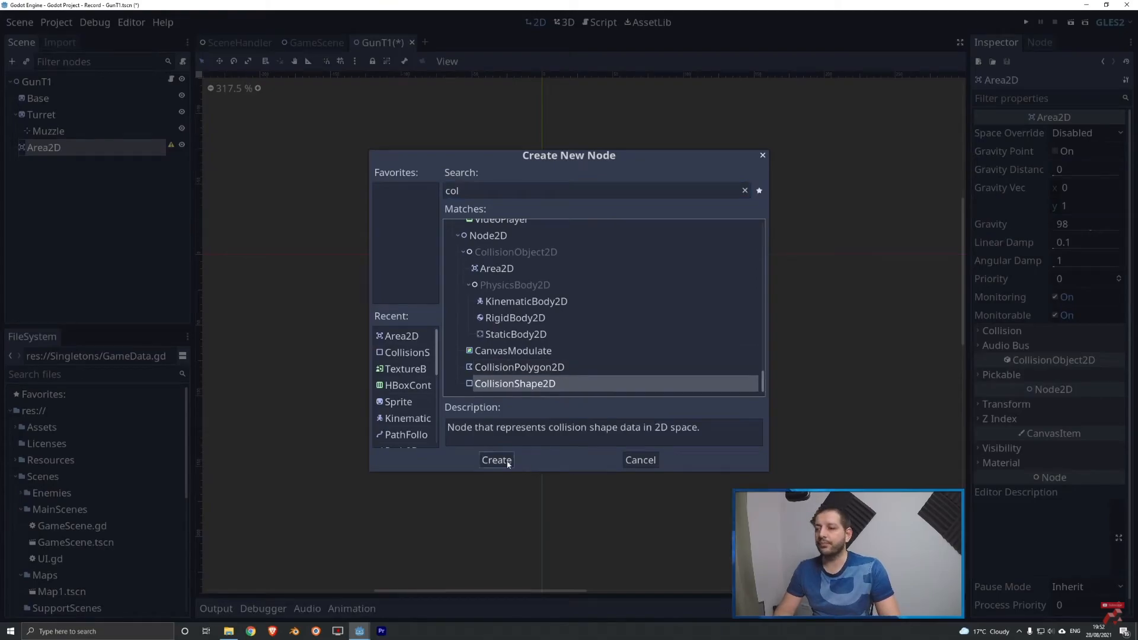
{"action": "left_click", "coordinate": [496, 460]}
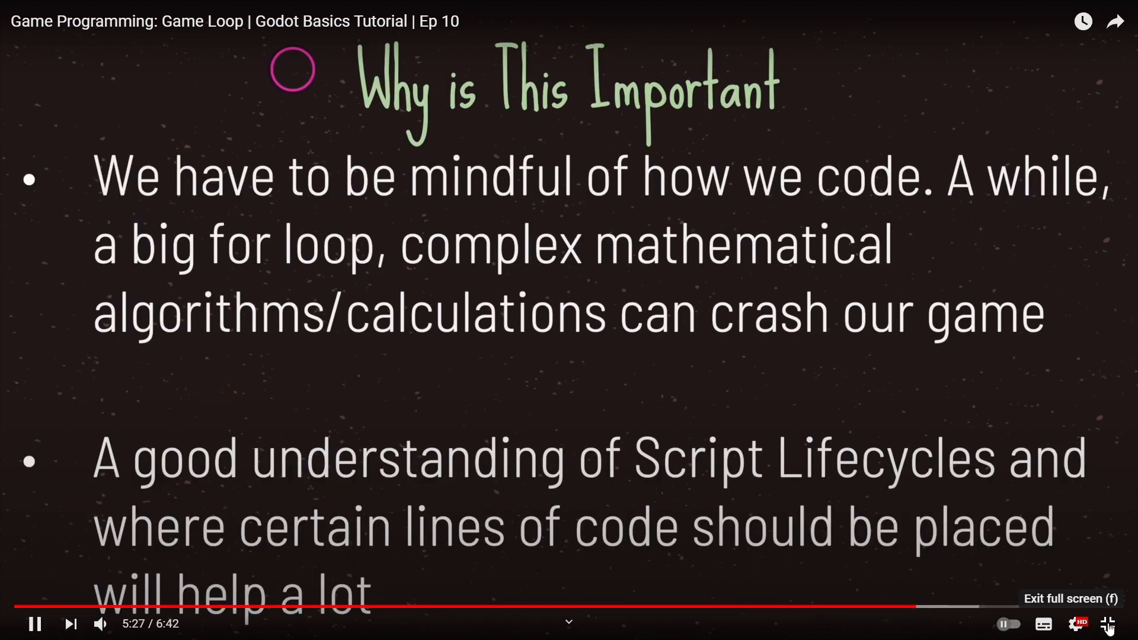
Step: Leave full screen and start the Godot Tutorials Misogynistic Game Design? Ep 09 episode
{"action": "left_click", "coordinate": [1109, 624]}
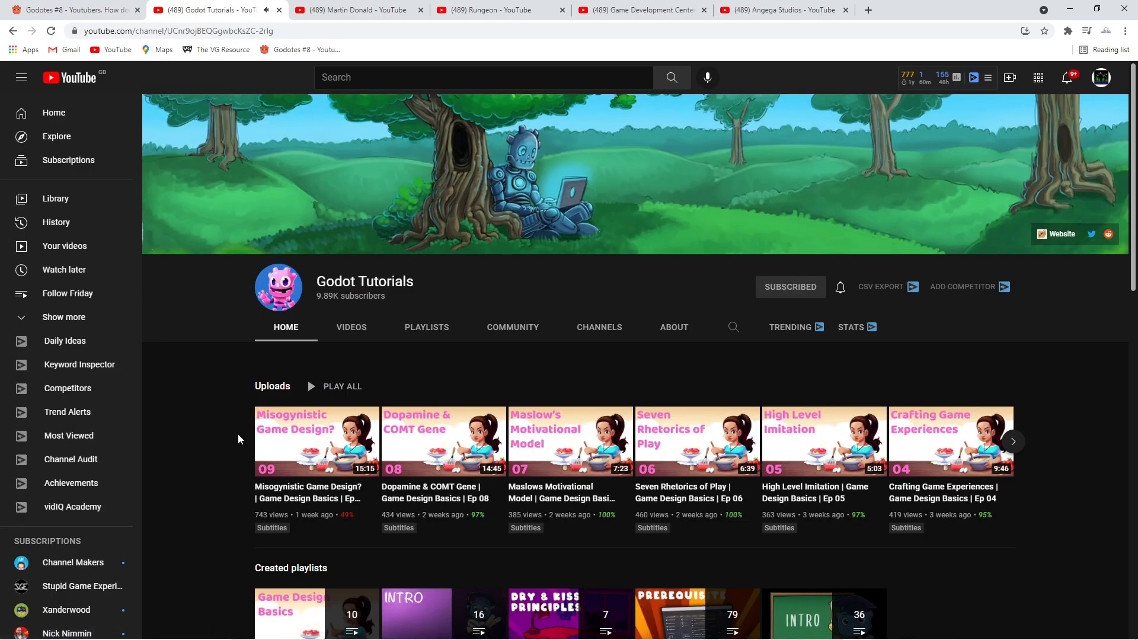
{"action": "left_click", "coordinate": [316, 441]}
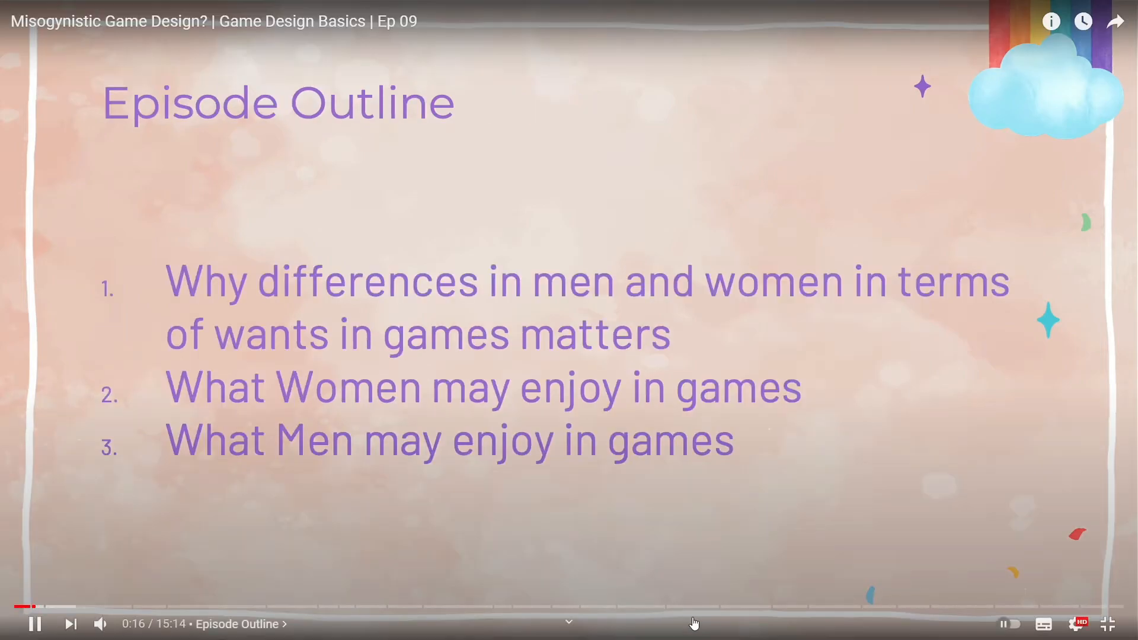
{"action": "mouse_move", "coordinate": [153, 607]}
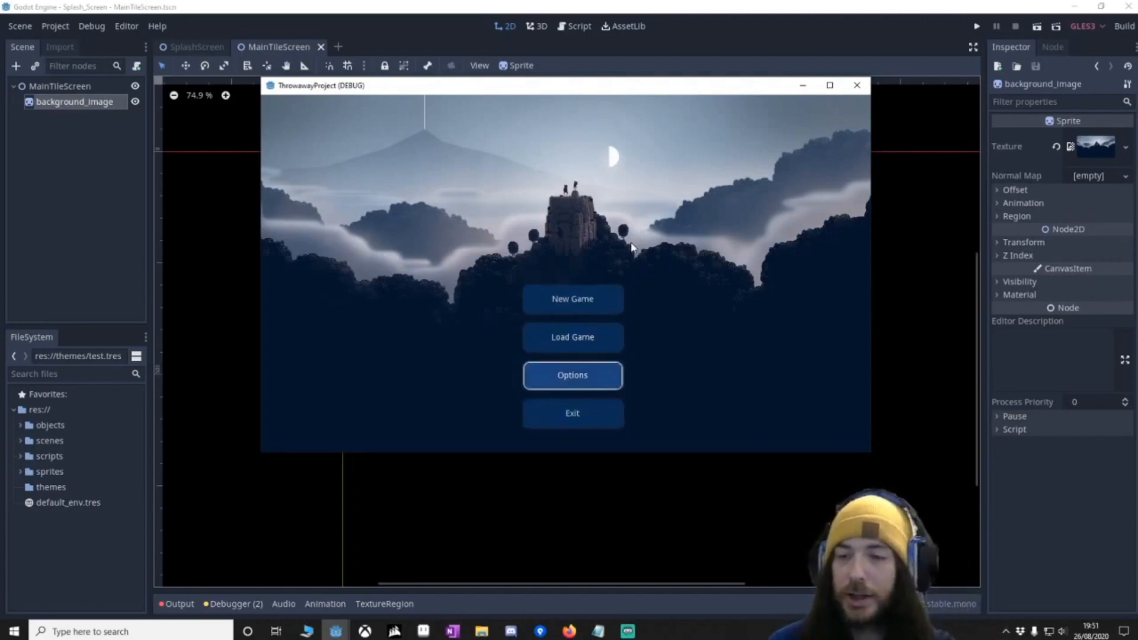
Step: Start the next creator's Godot tutorial showing the project's main title screen scene
{"action": "left_click", "coordinate": [856, 85]}
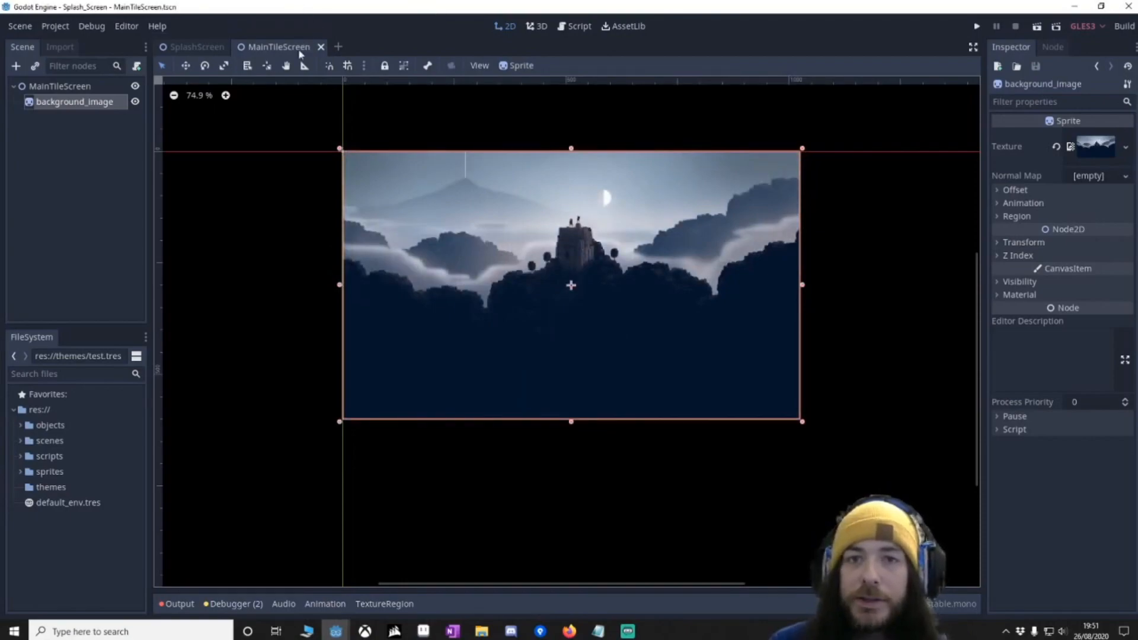
{"action": "mouse_move", "coordinate": [96, 115]}
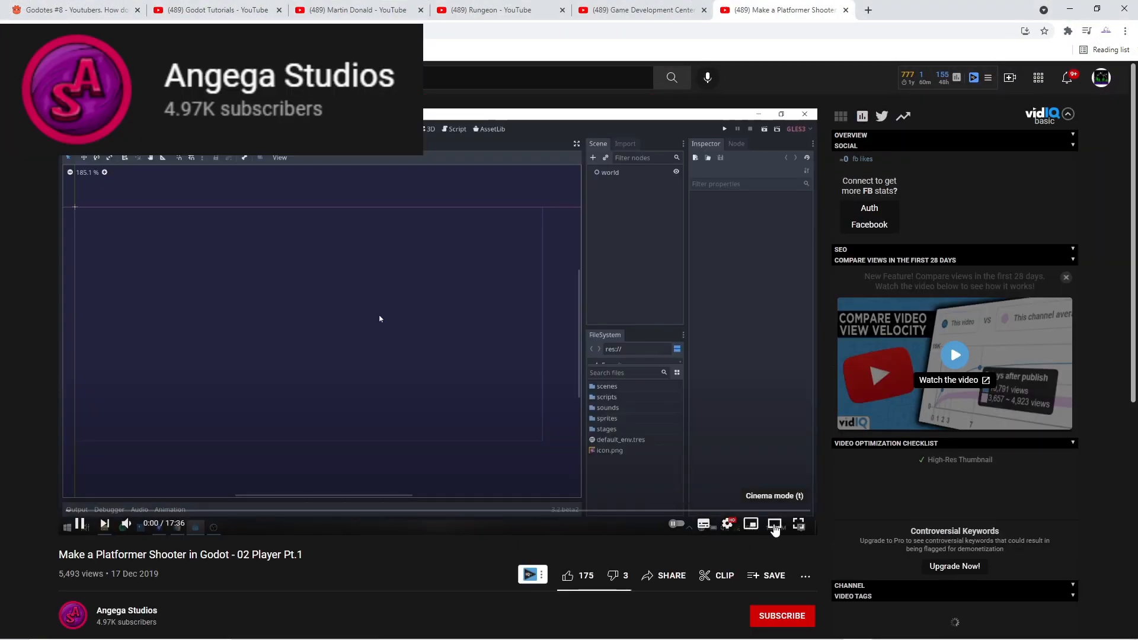
Step: Play the Angega Studios Platformer Shooter video full screen showing the empty Godot scene
{"action": "left_click", "coordinate": [798, 523]}
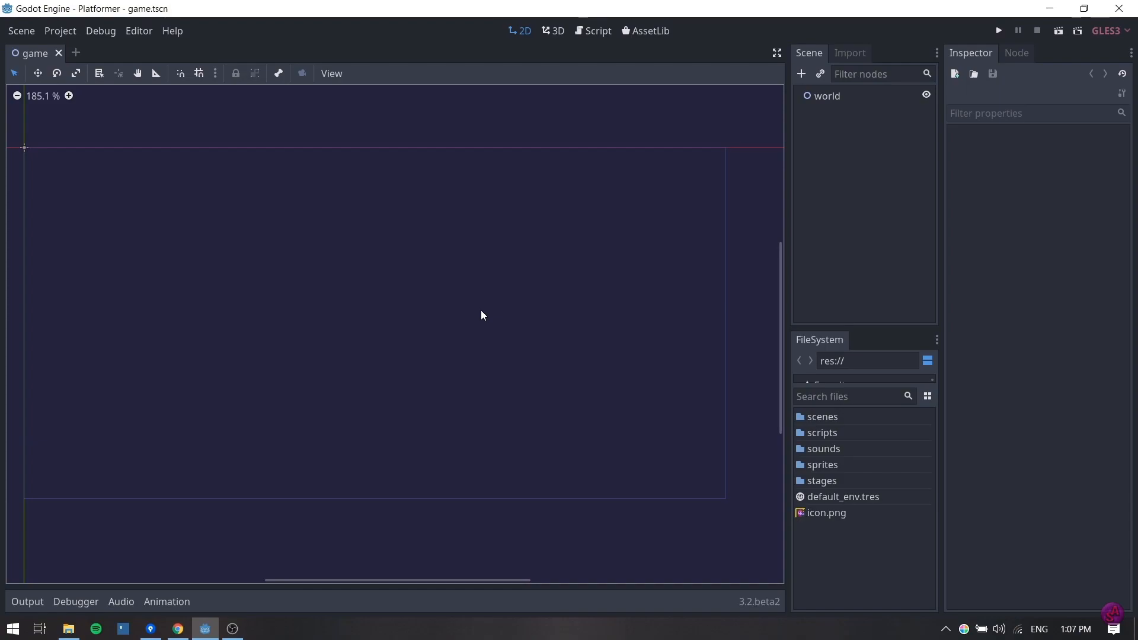
{"action": "left_click", "coordinate": [998, 31]}
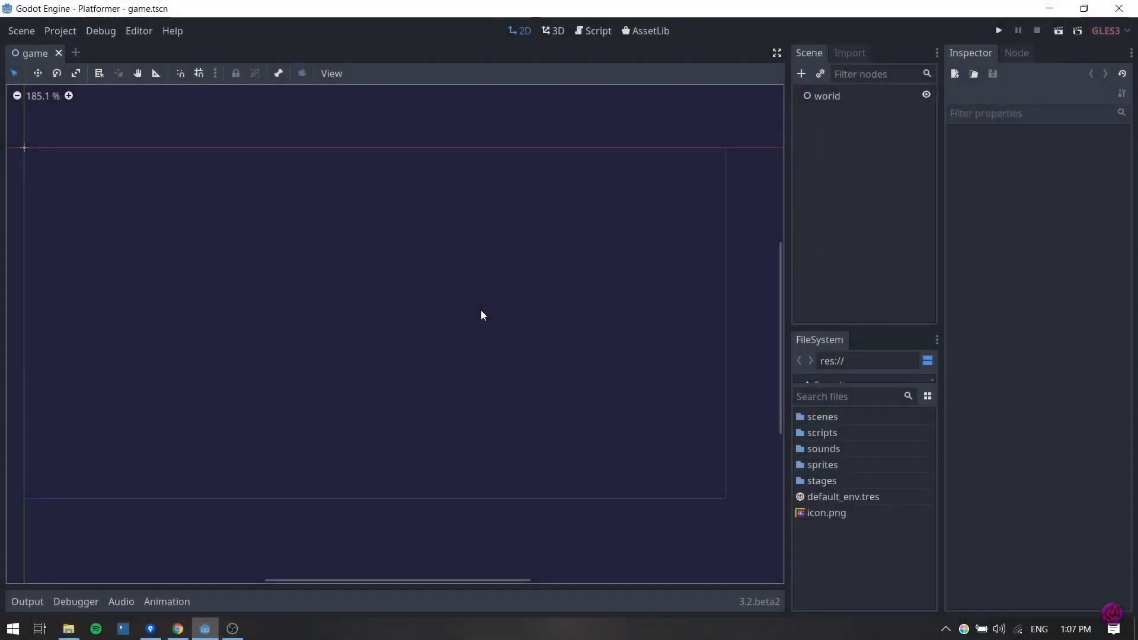
{"action": "mouse_move", "coordinate": [520, 355]}
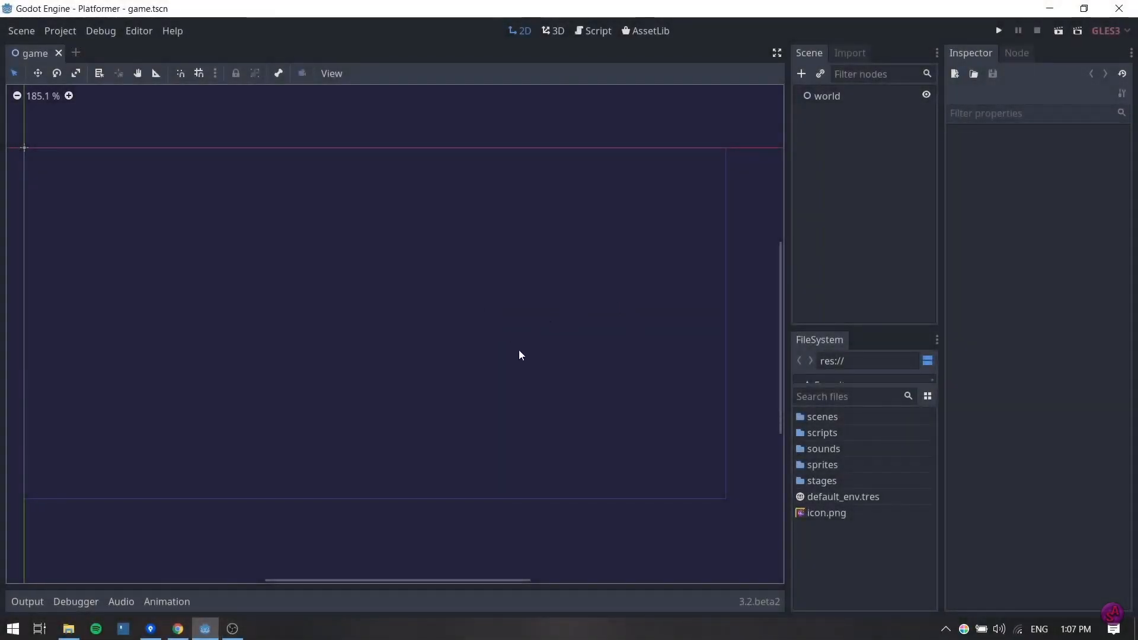